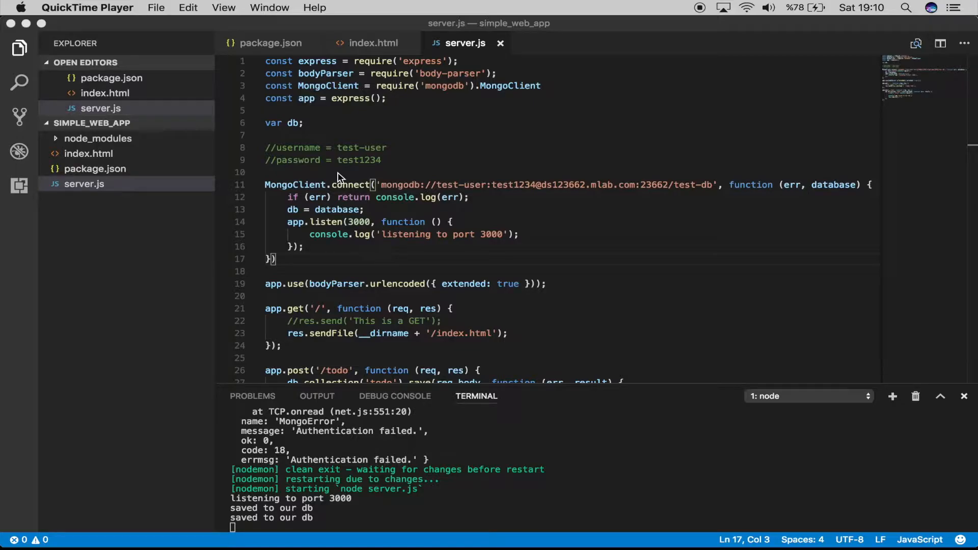
mouse_move(288, 348)
text(//)
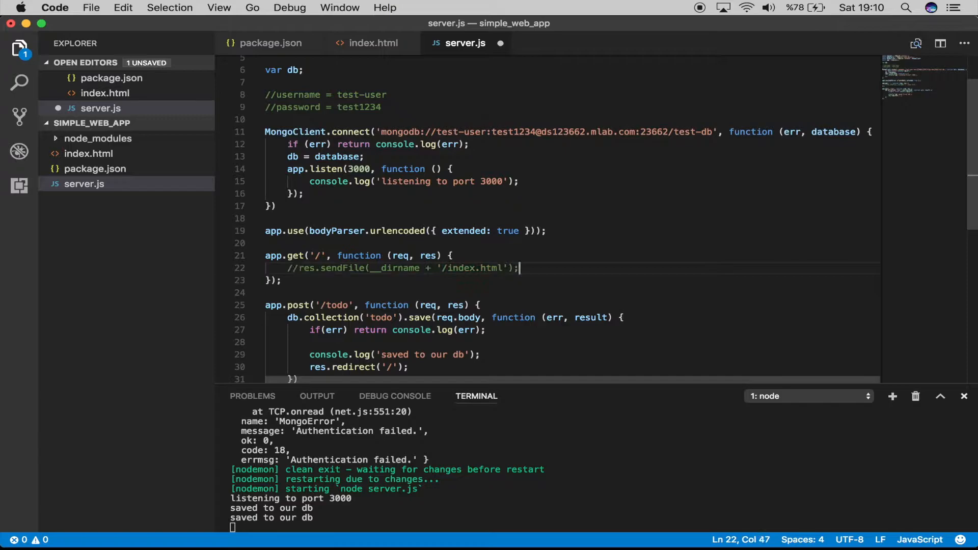
Add var cursor = db.collection('todo').find(); inside the GET '/' route
key(enter)
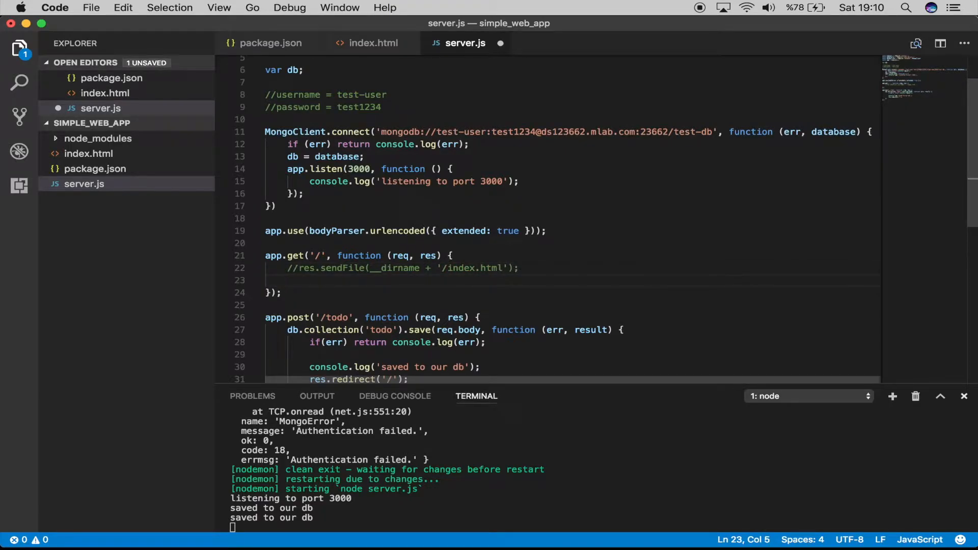
text(var  curs)
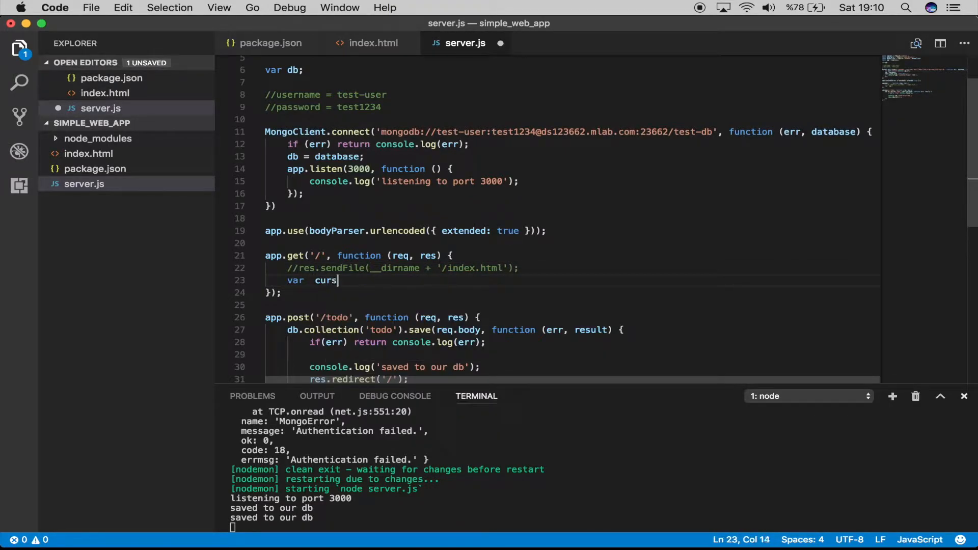
text(or =)
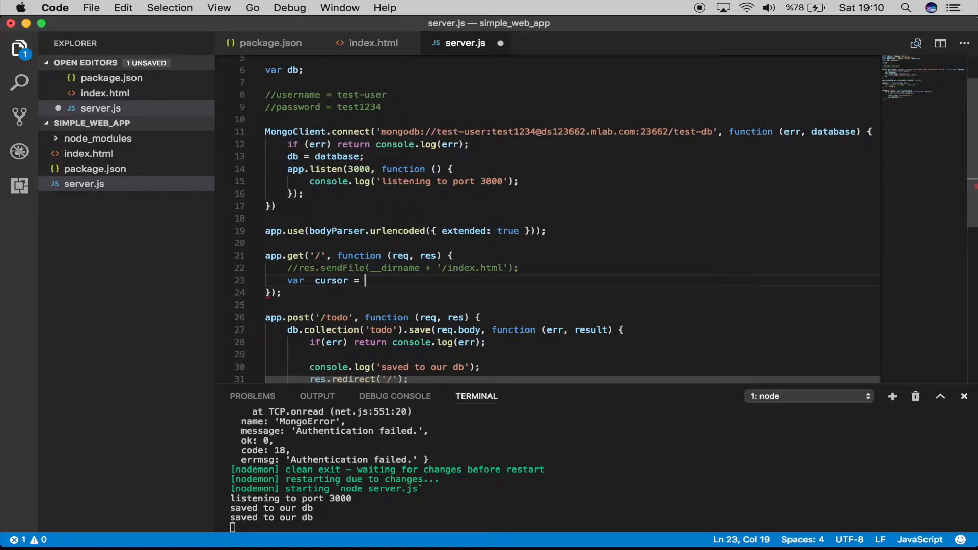
text(db.collection(')
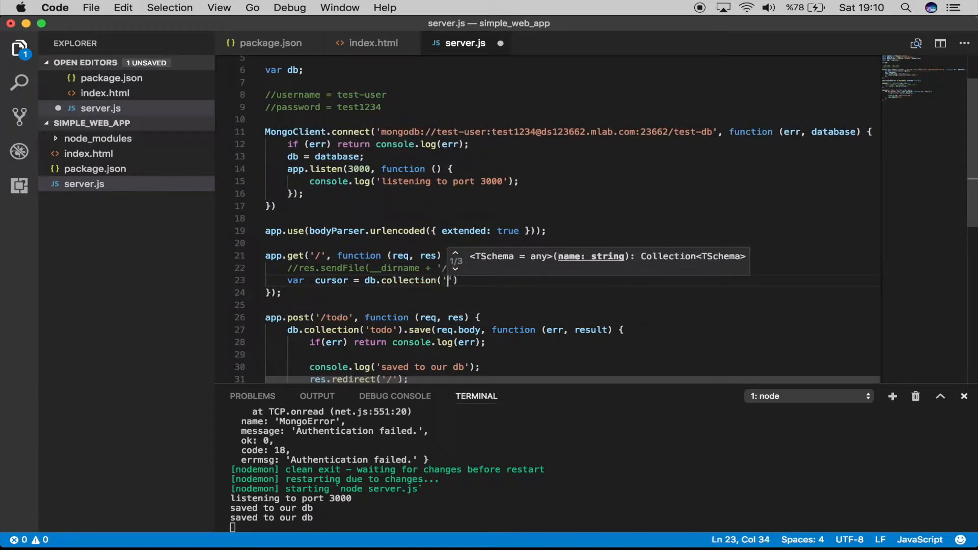
text(todo)
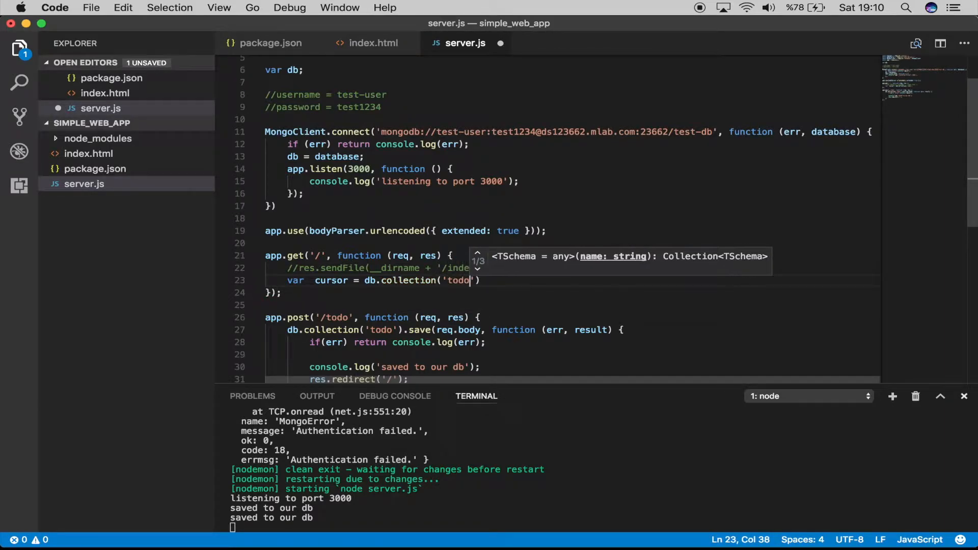
text(').)
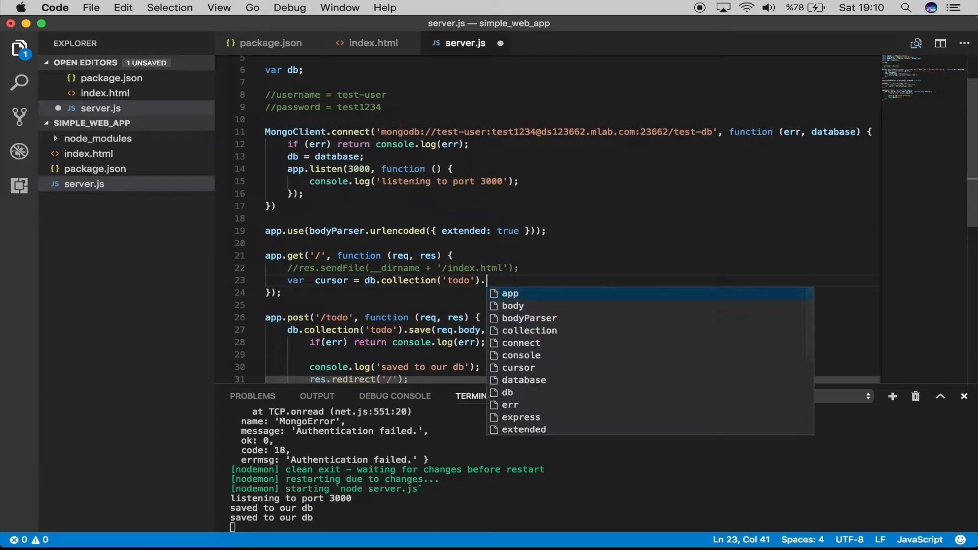
text(f)
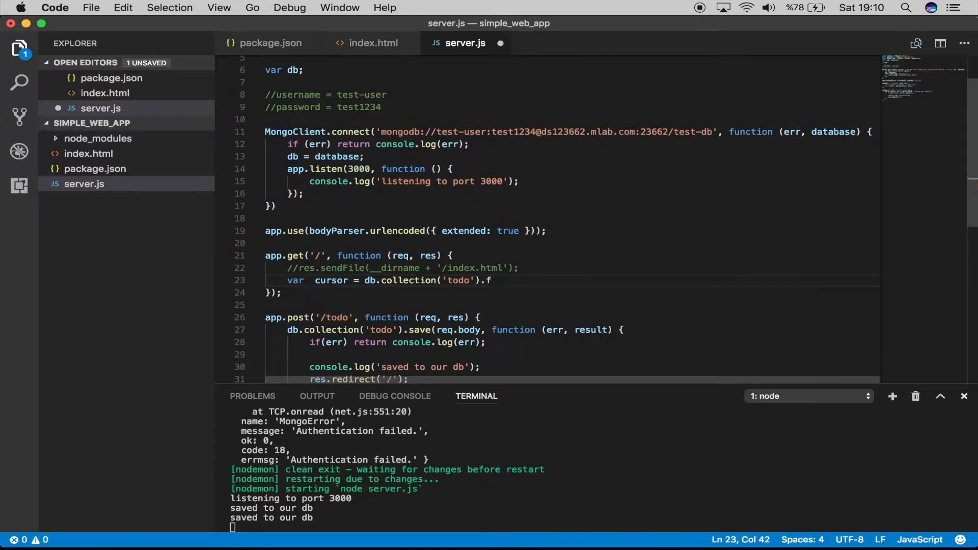
text(ind();)
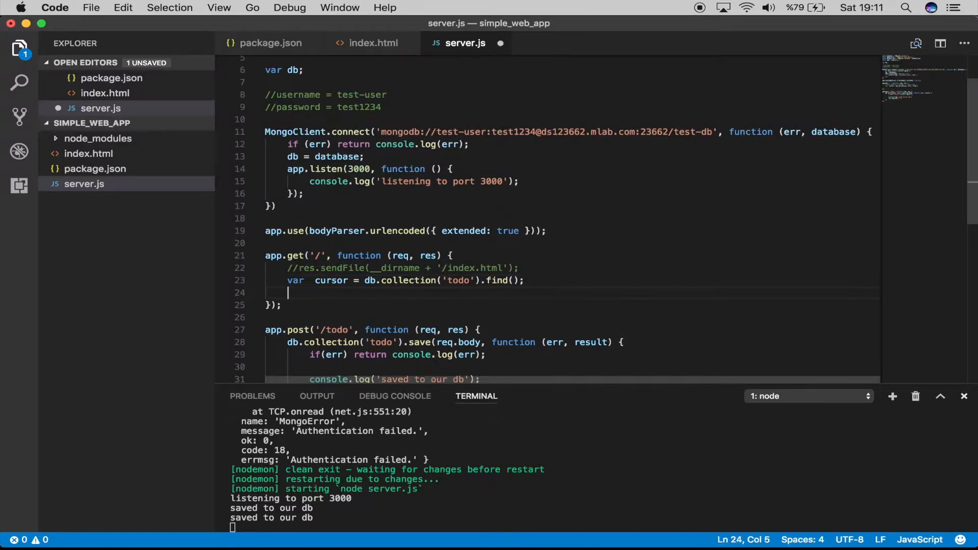
Add console.log(cursor); below the find line, save, and review the printed cursor object in the terminal
text(console.log)
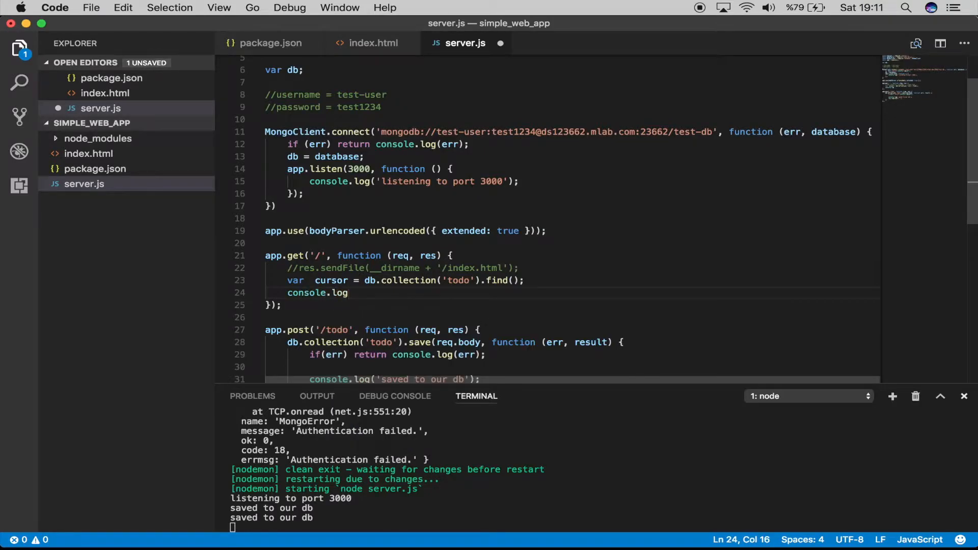
text((cursor);)
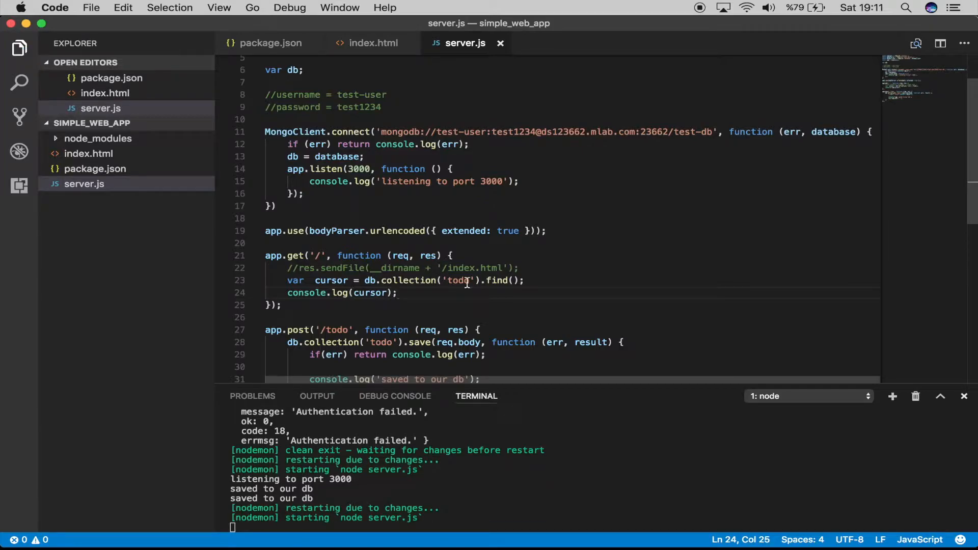
key(cmd+tab)
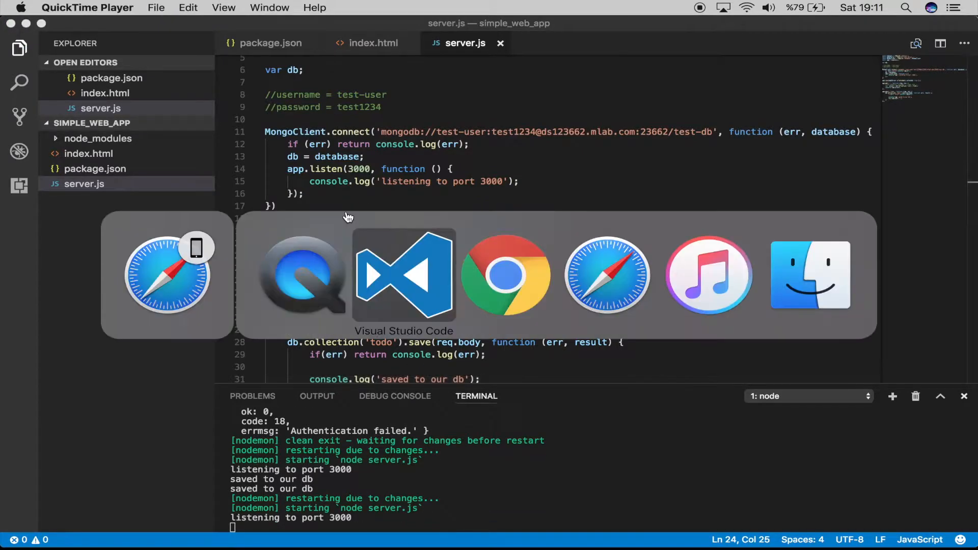
click(505, 275)
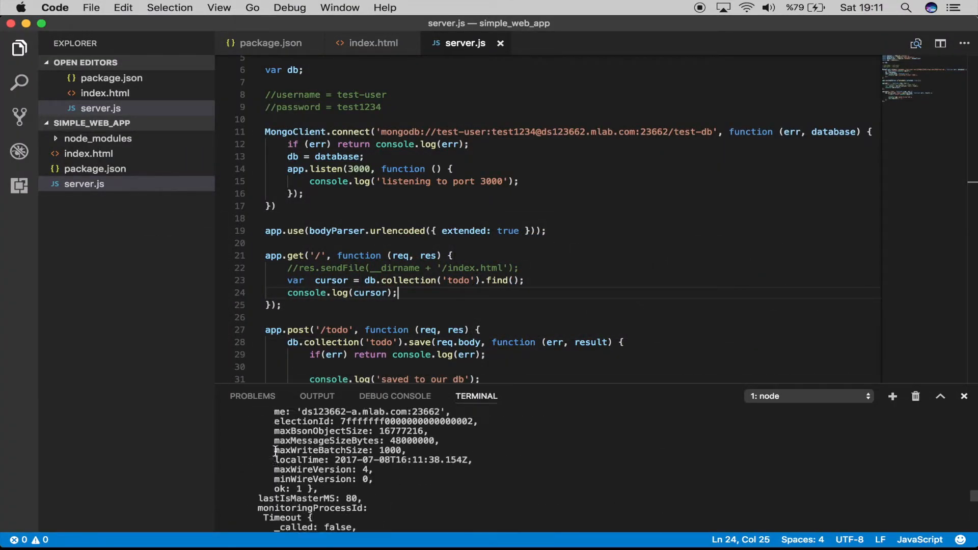
scroll(down, 3)
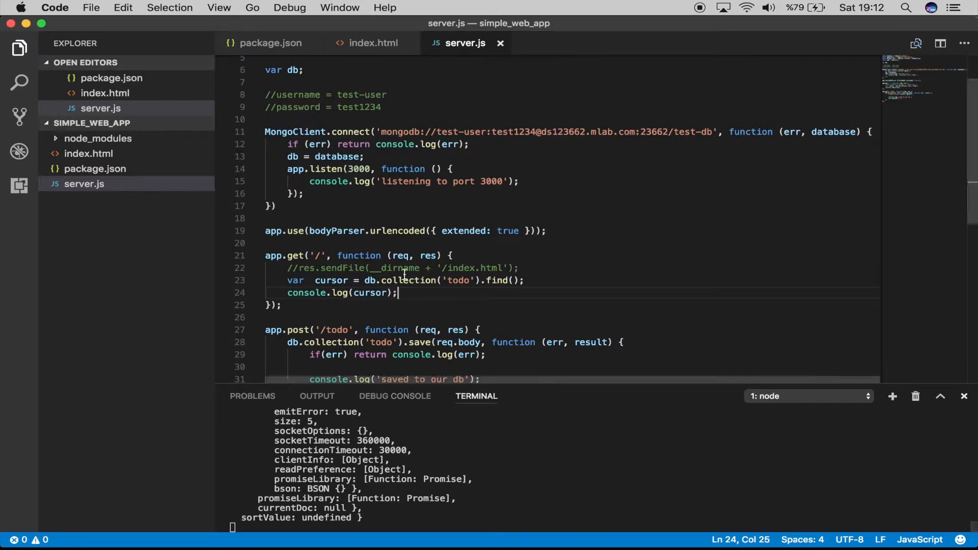
mouse_move(497, 280)
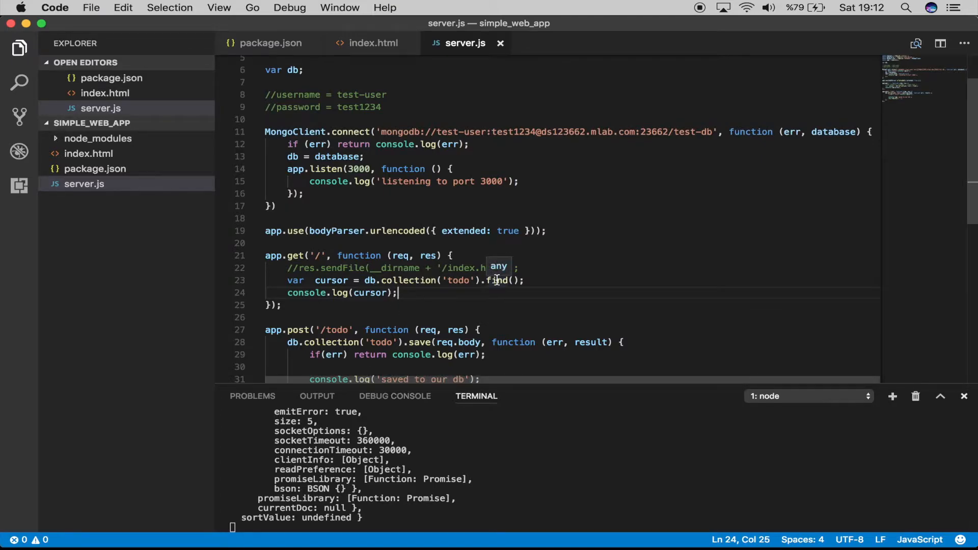
Chain .toArray(function(err, results) { console.log(results); }) onto find() and save server.js
click(512, 280)
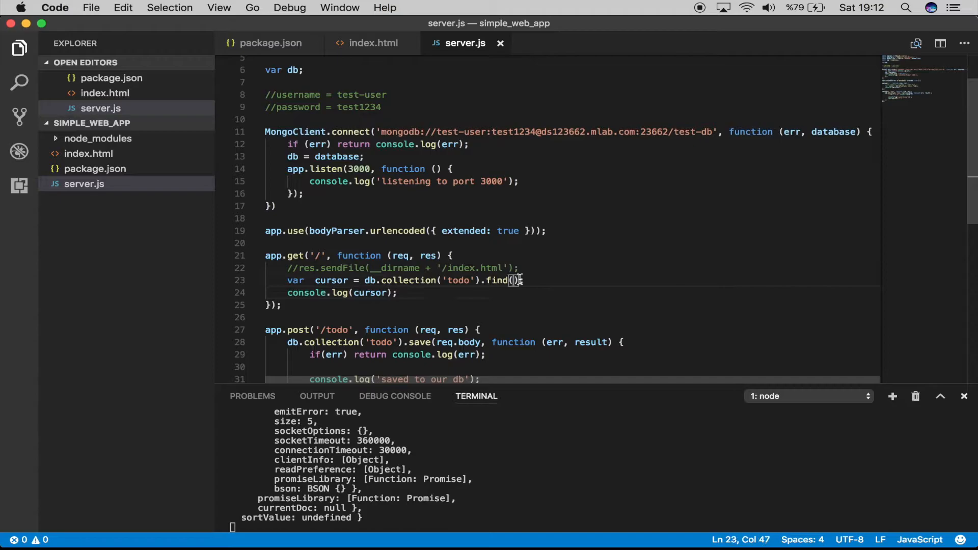
text(.toArray()
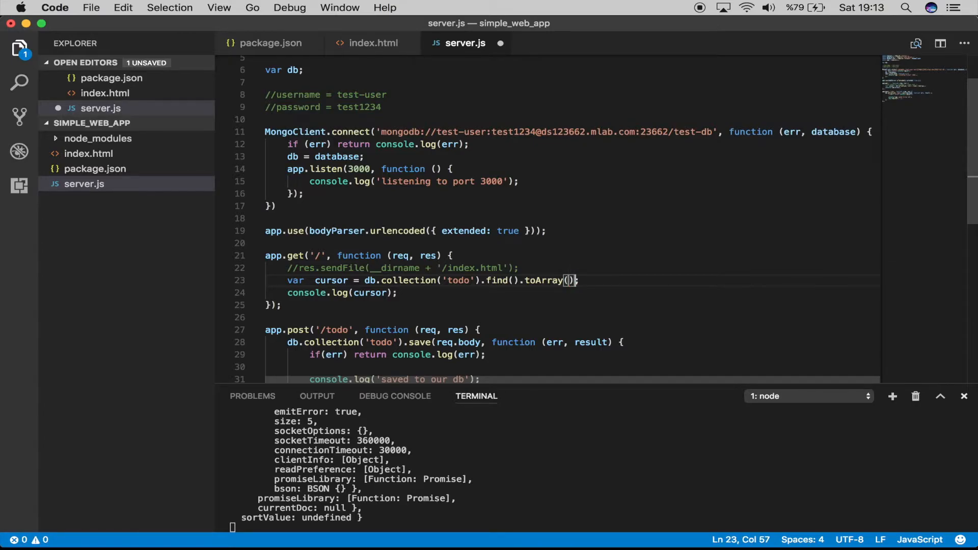
text(function(err,)
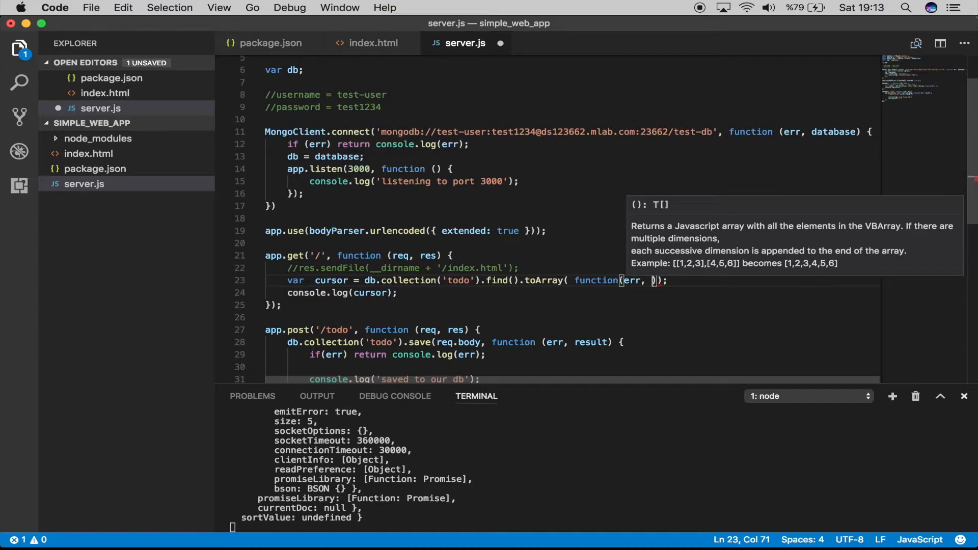
text(results)
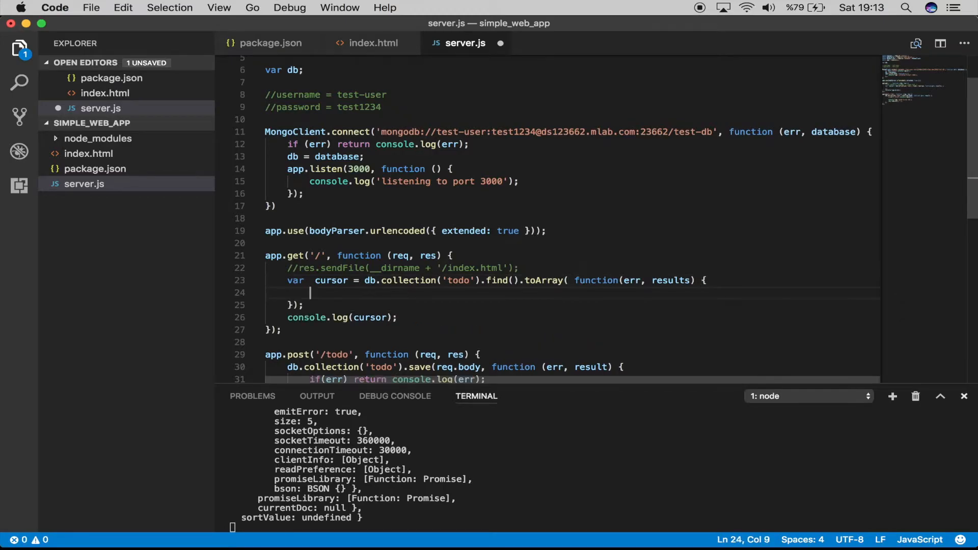
text(console)
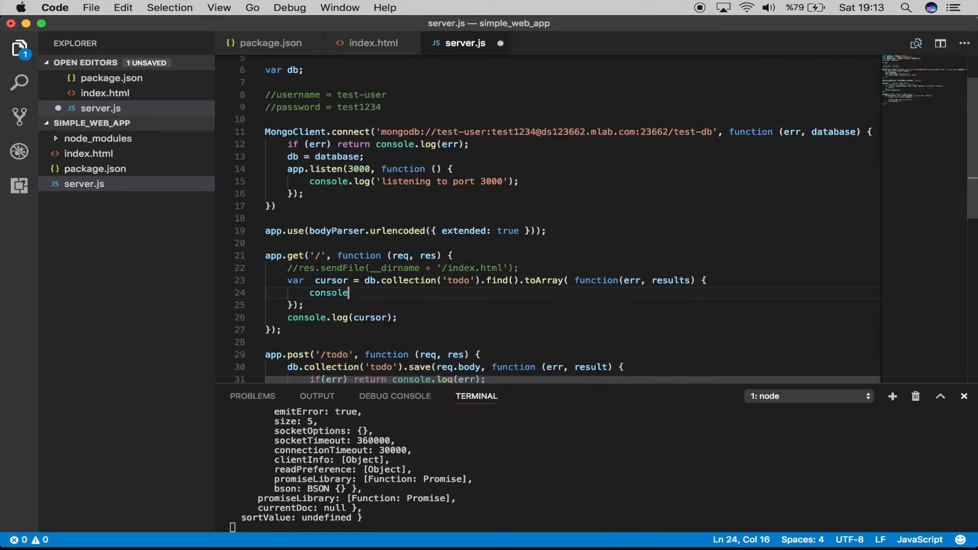
text(.log)
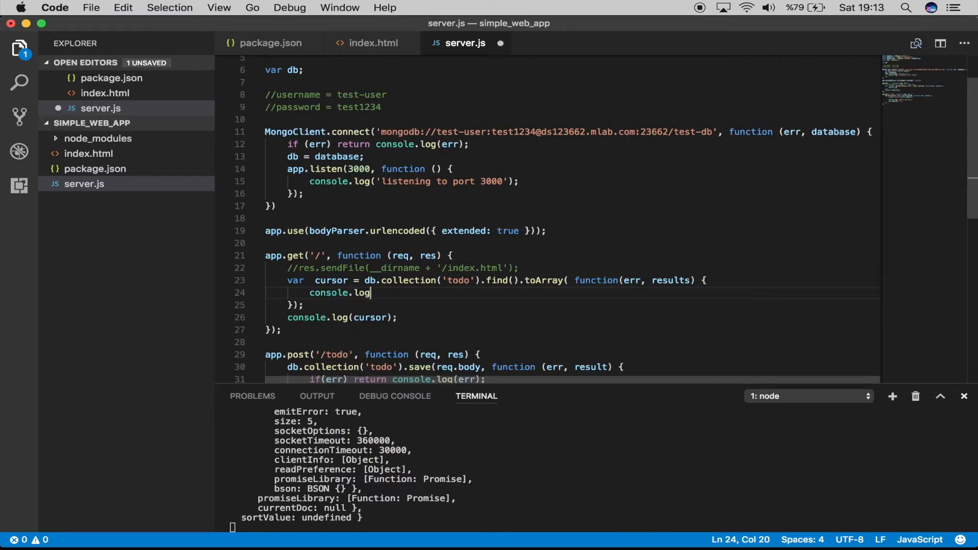
text((res)
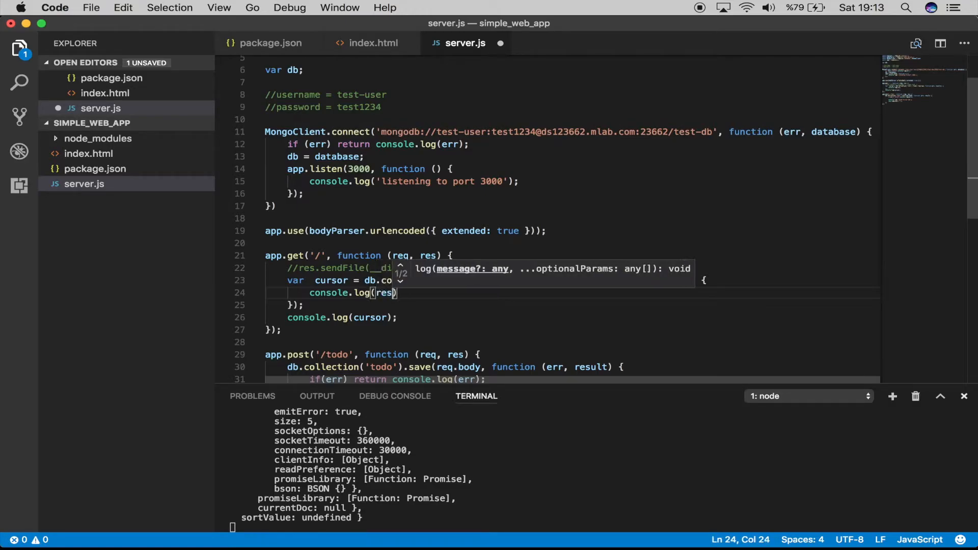
key(cmd+s)
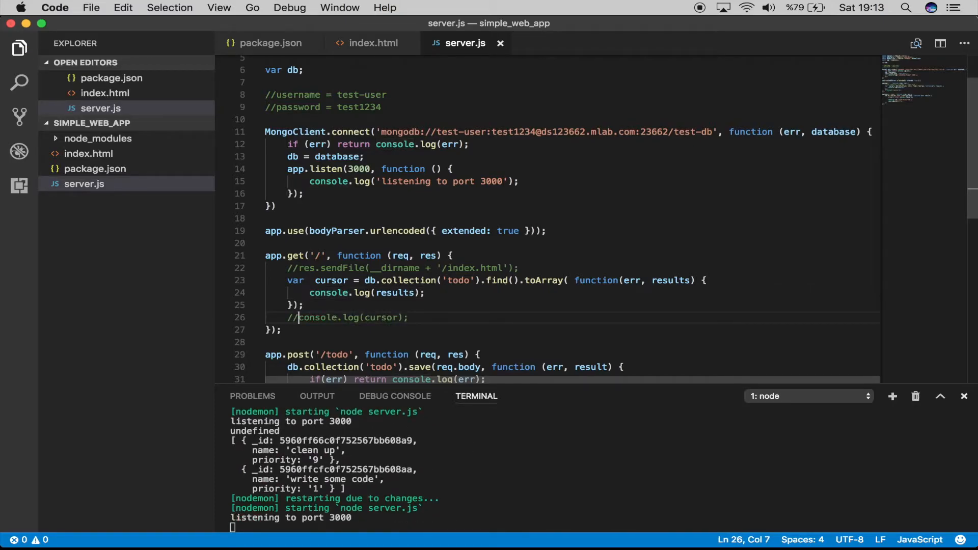
mouse_move(329, 294)
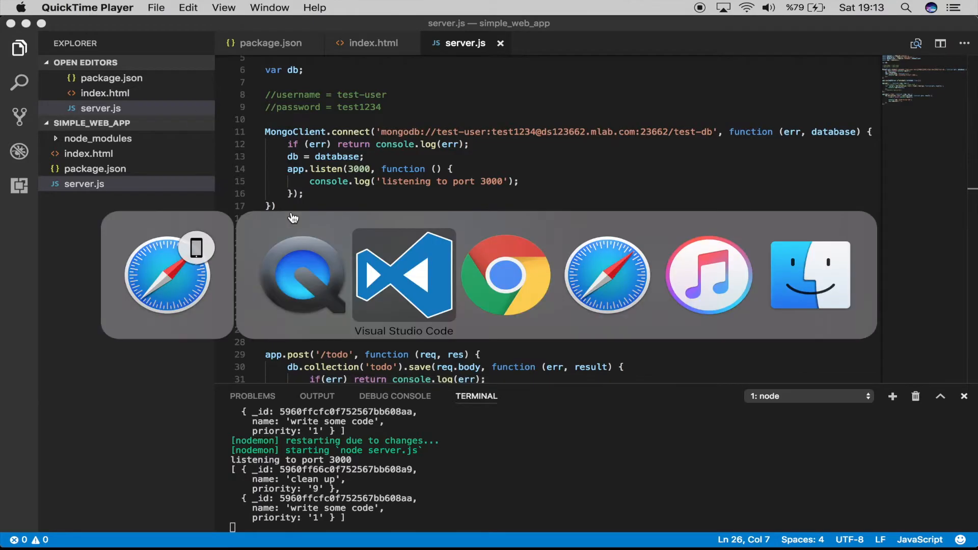
Bring Chrome forward to load 127.0.0.1:3000, which reports ERR_CONNECTION_REFUSED
click(505, 274)
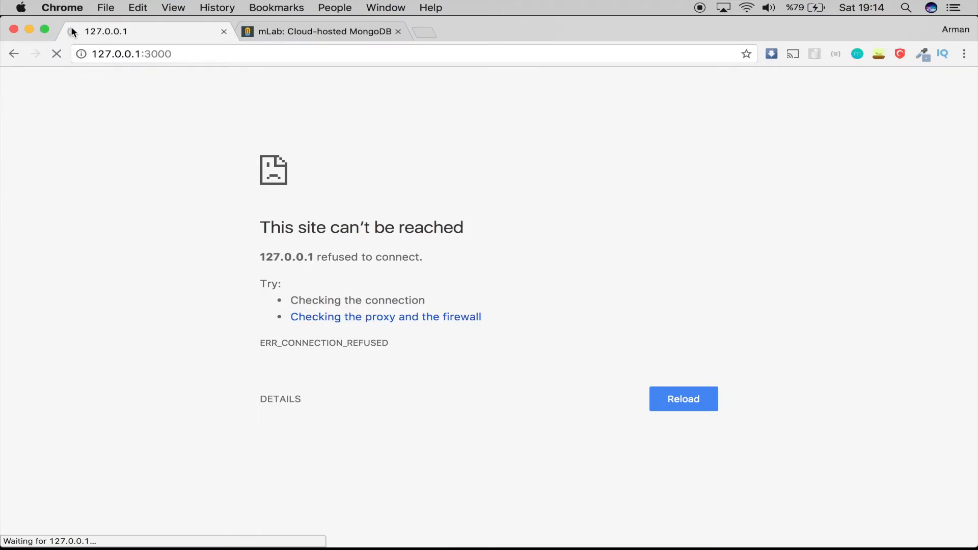
mouse_move(96, 24)
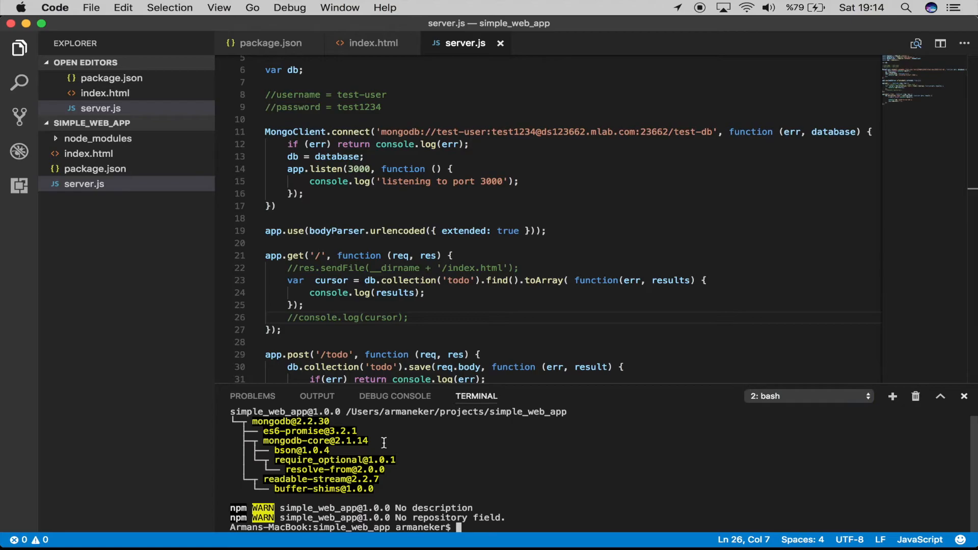
mouse_move(776, 403)
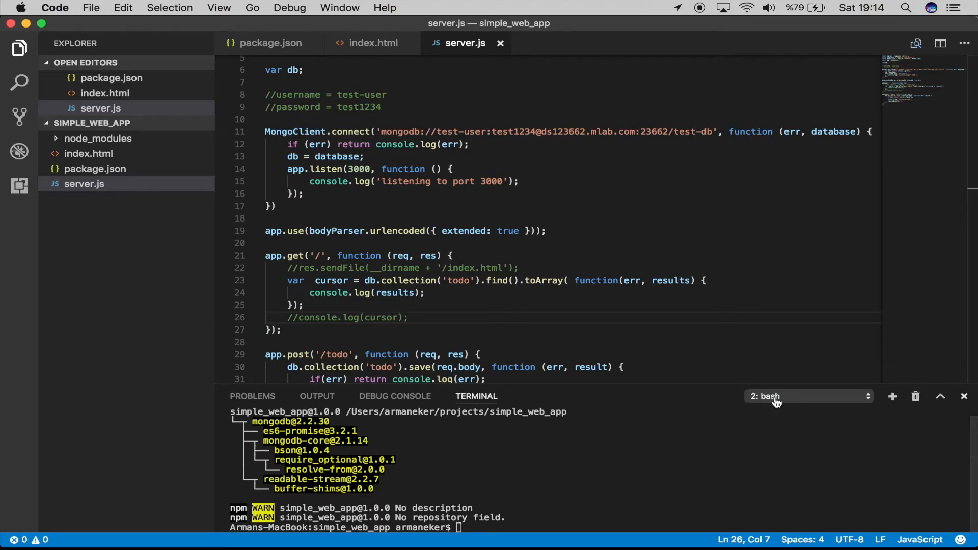
Switch terminal sessions and run npm run so nodemon restarts server.js and prints both todo documents
click(804, 397)
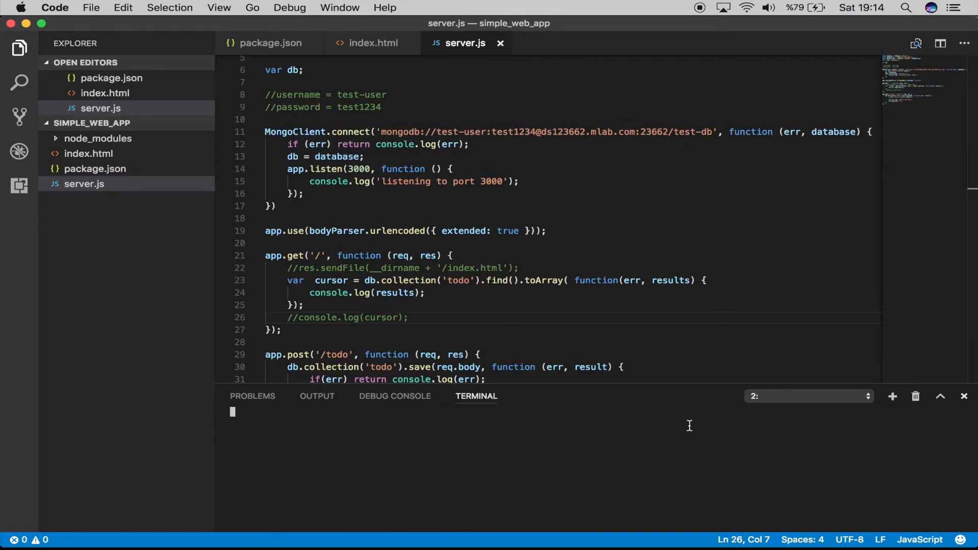
text(npm ru)
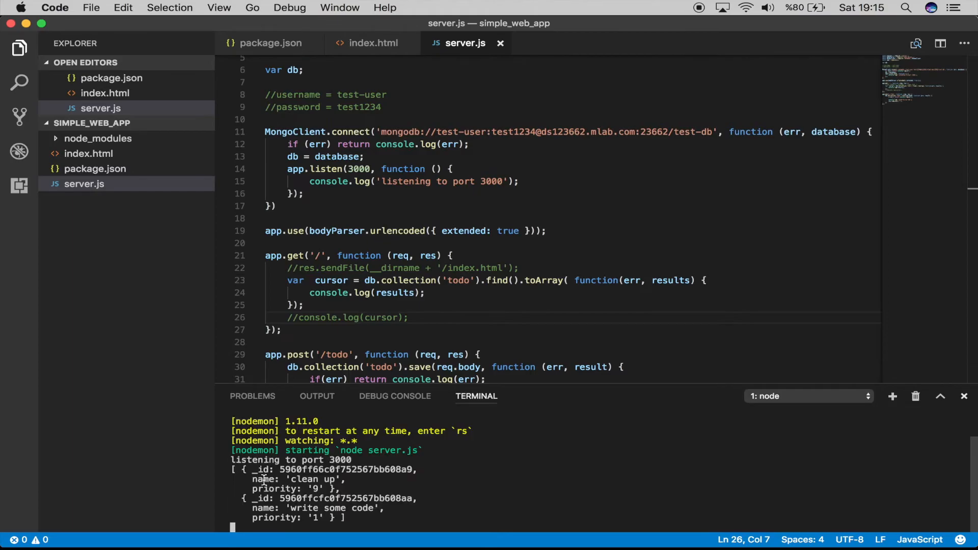
drag(262, 469, 337, 487)
text([)
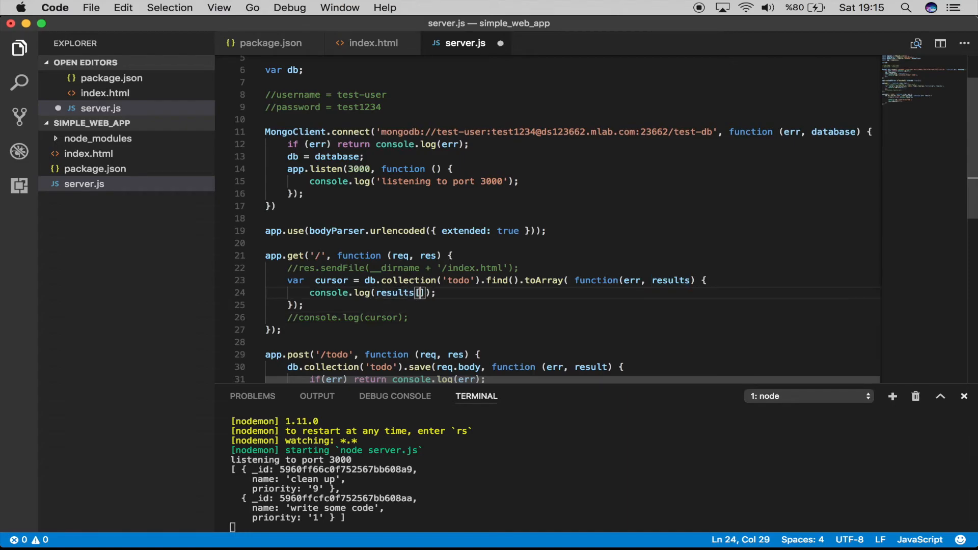
Change the log to console.log(results[0].name) so only the first todo's name prints
text(0)
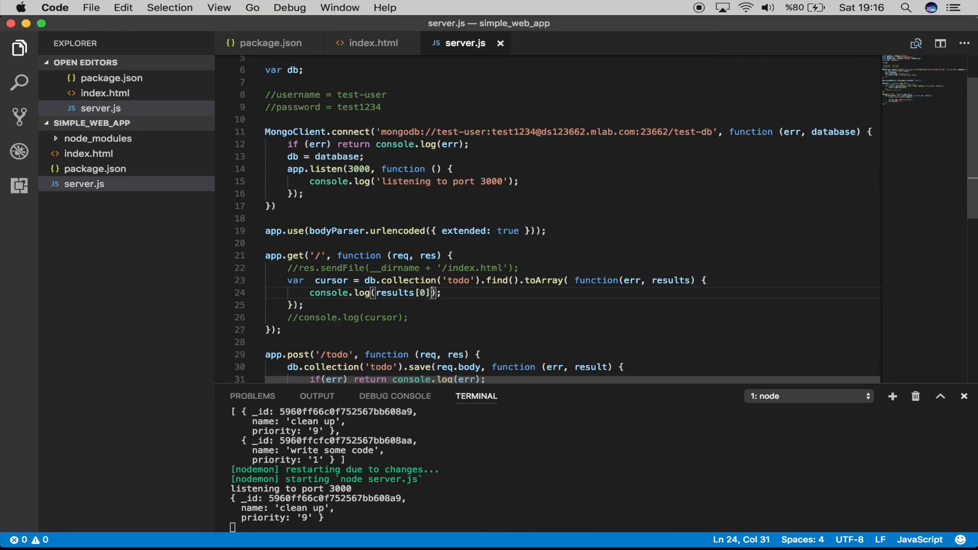
text(.name)
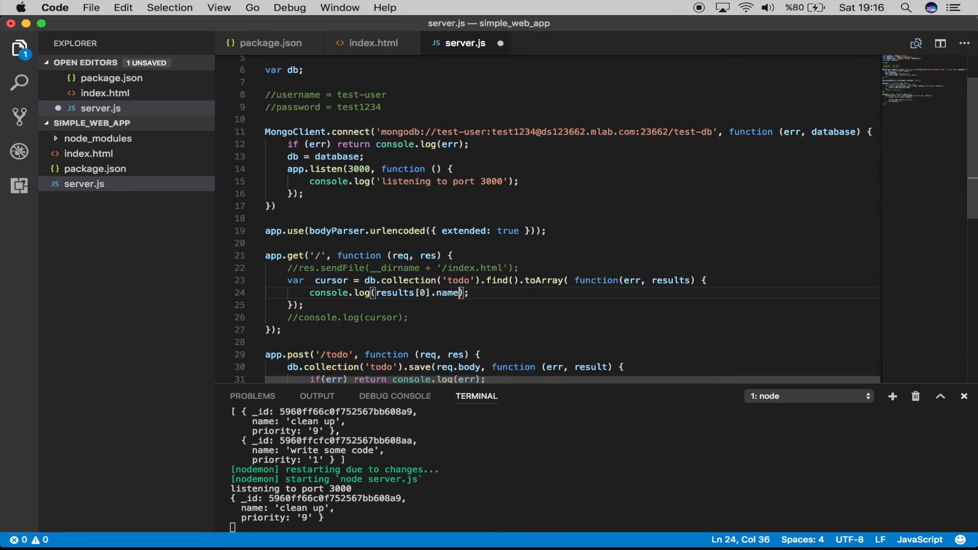